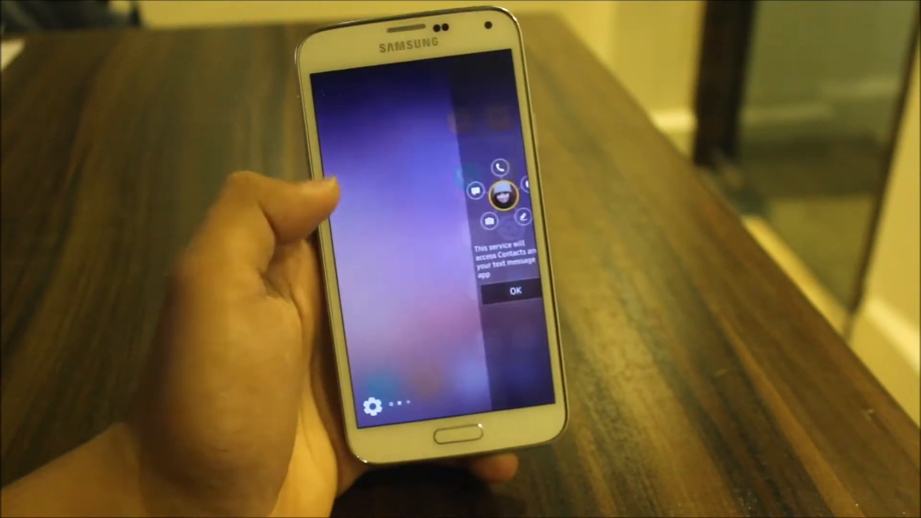
# Step: Accept the Edge panel's contacts access notice so Settings can be opened
pyautogui.click(514, 289)
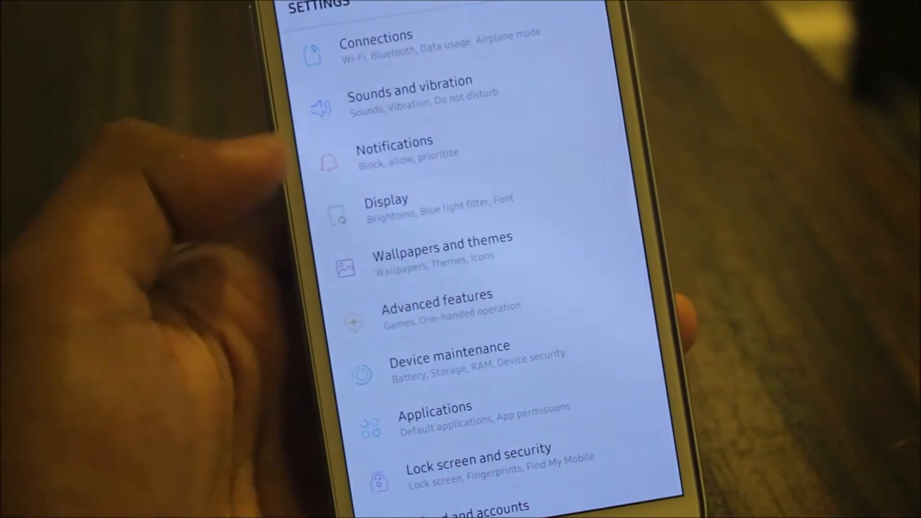
pyautogui.click(436, 303)
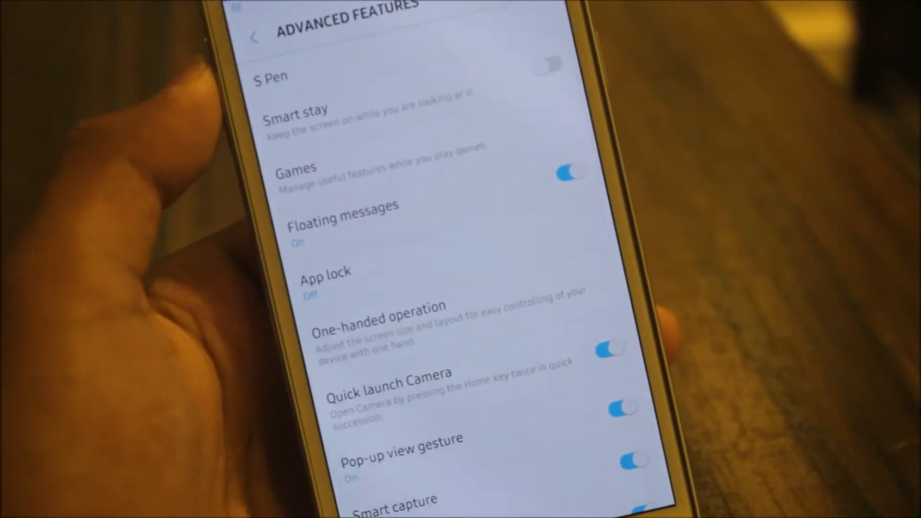
pyautogui.scroll(-3)
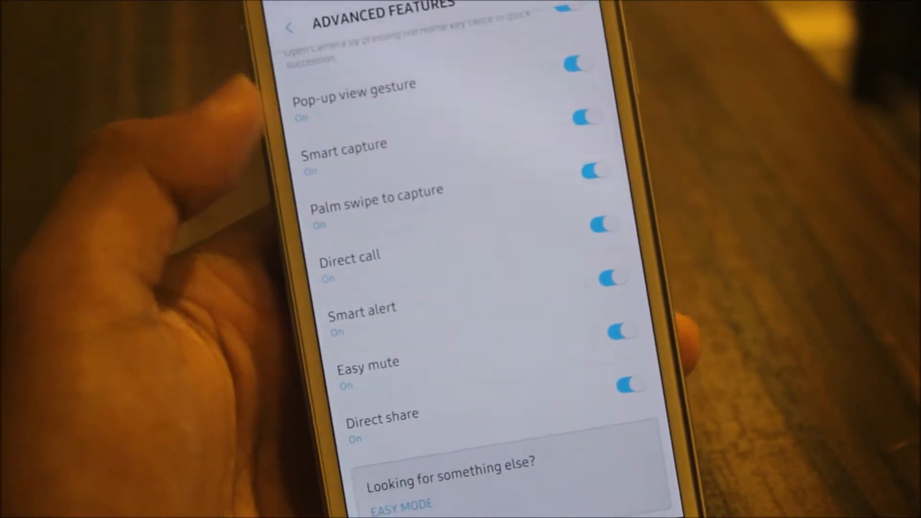
pyautogui.scroll(-3)
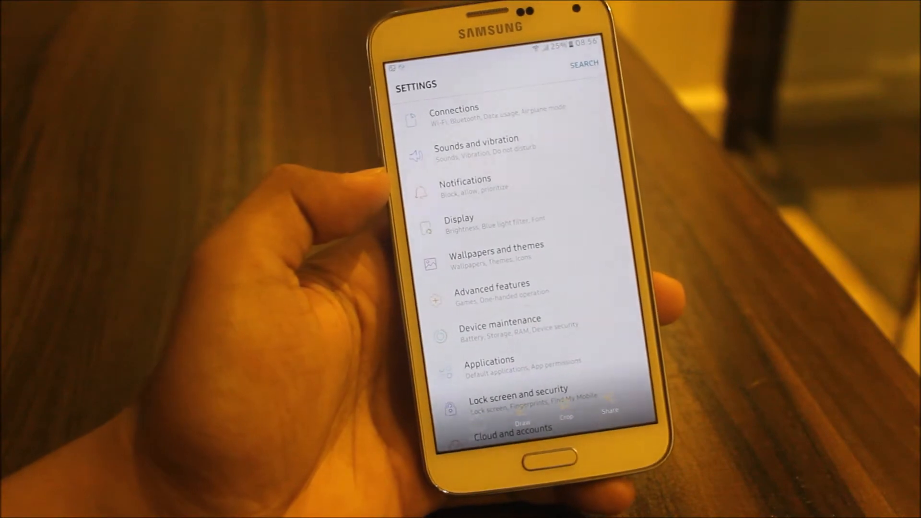
pyautogui.scroll(-3)
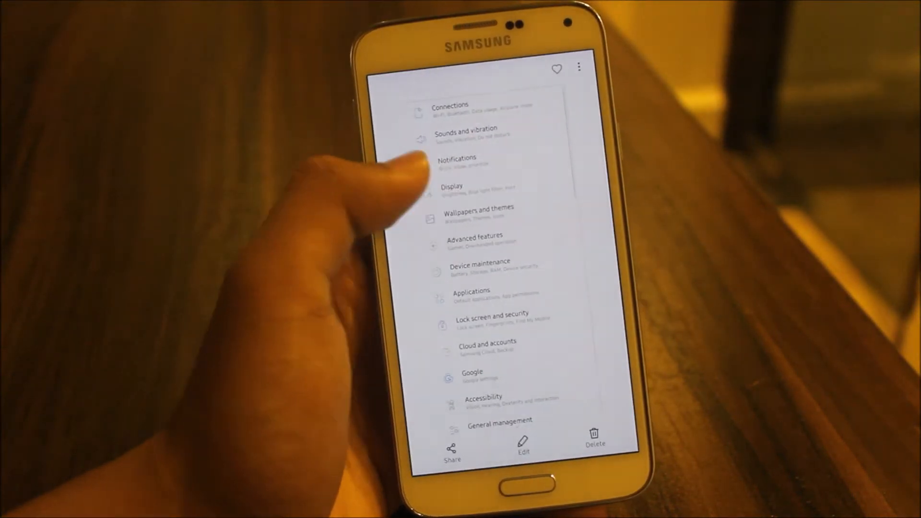
pyautogui.scroll(-3)
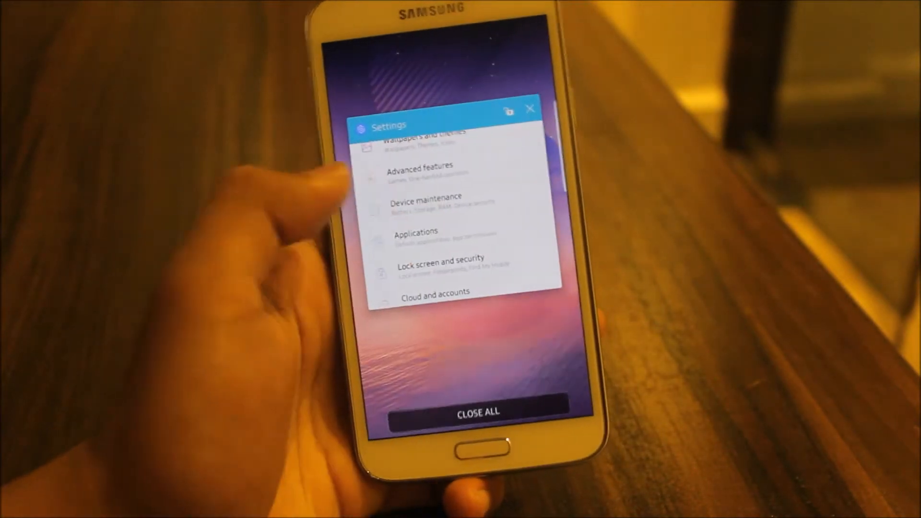
pyautogui.click(442, 262)
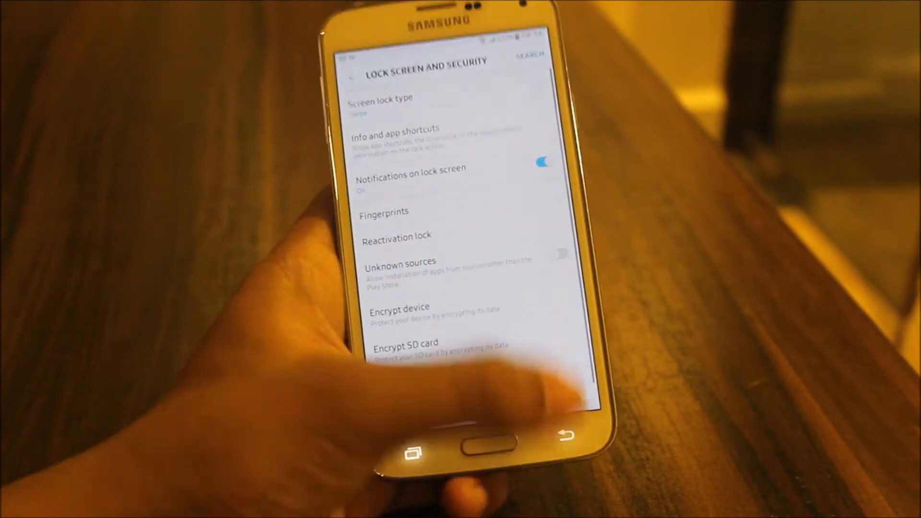
pyautogui.click(350, 75)
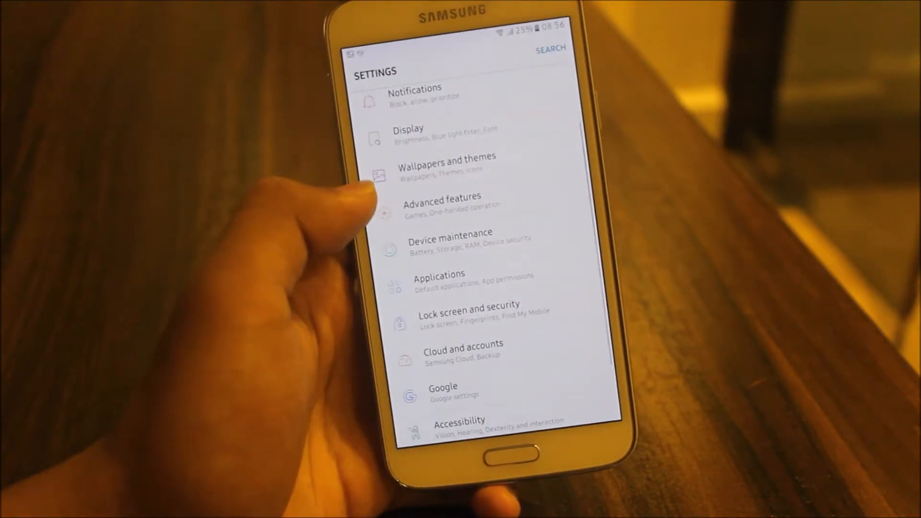
pyautogui.click(442, 201)
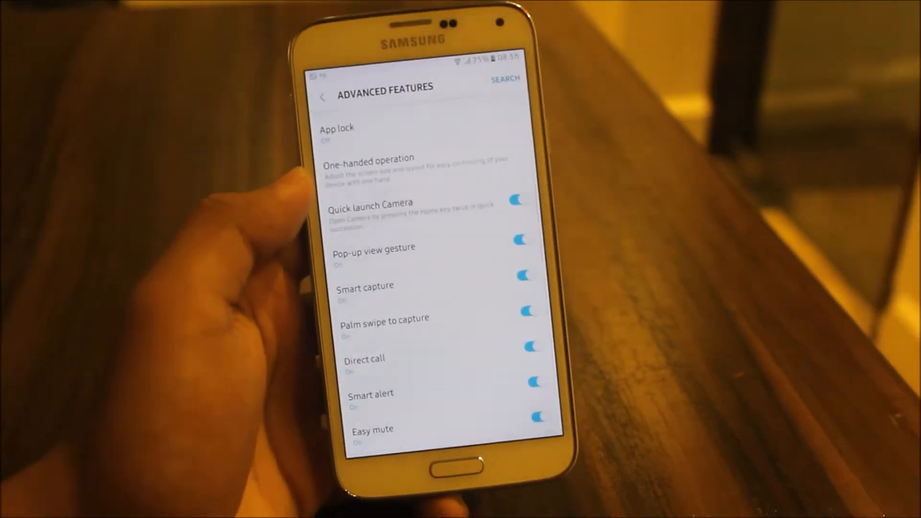
pyautogui.scroll(-3)
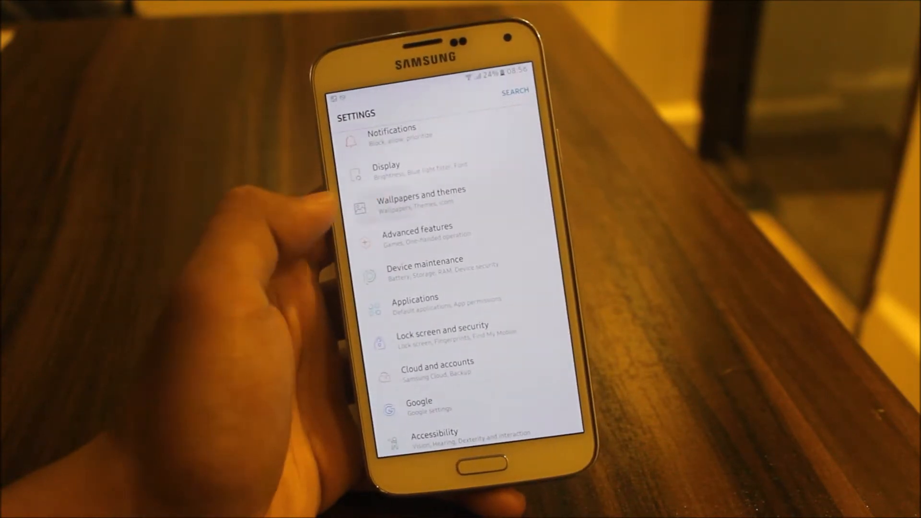
pyautogui.click(418, 199)
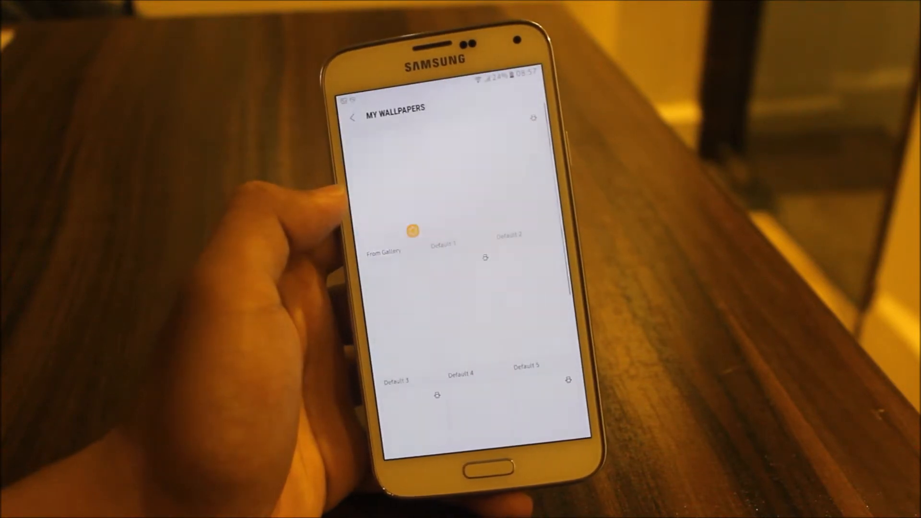
pyautogui.scroll(-3)
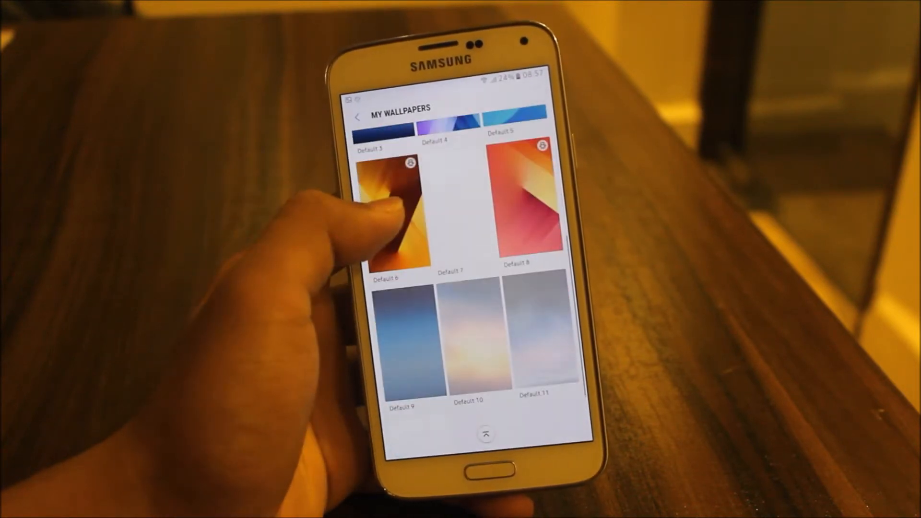
pyautogui.scroll(-3)
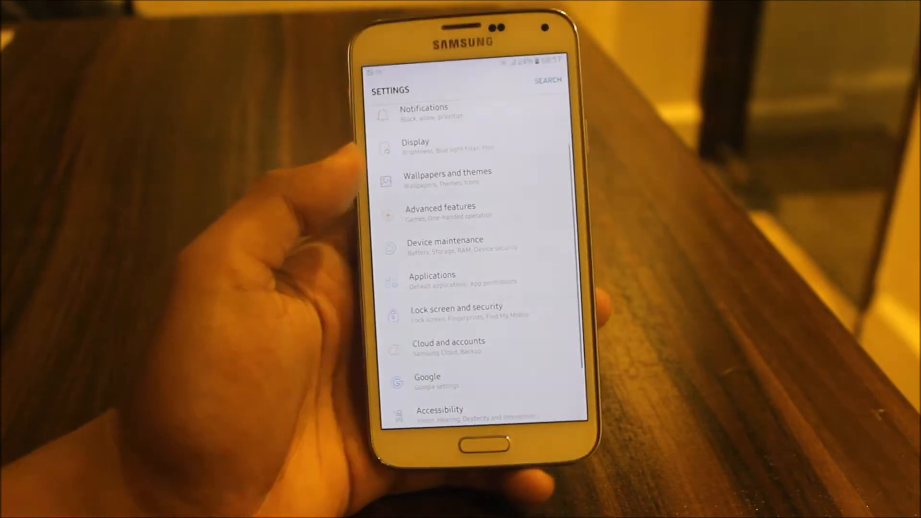
# Step: Clean background apps under Device maintenance > RAM, freeing 295 MB, then go Home
pyautogui.click(444, 245)
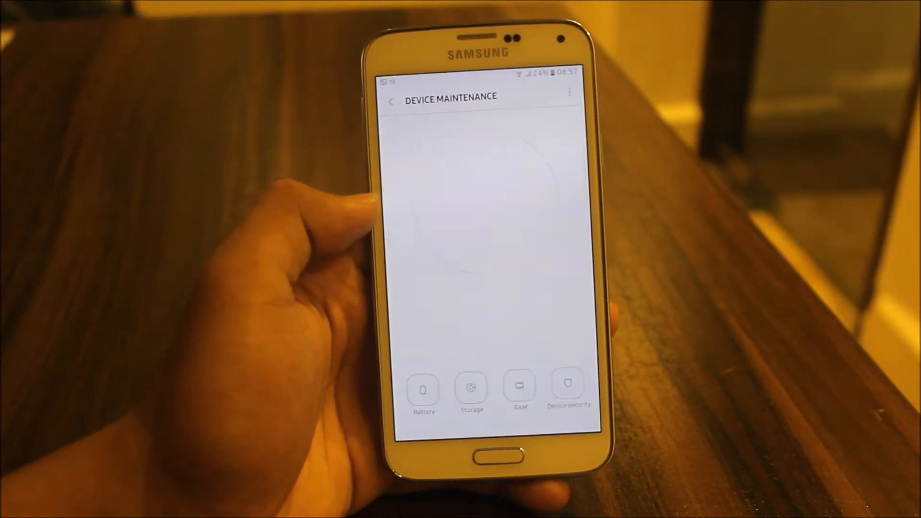
pyautogui.click(519, 391)
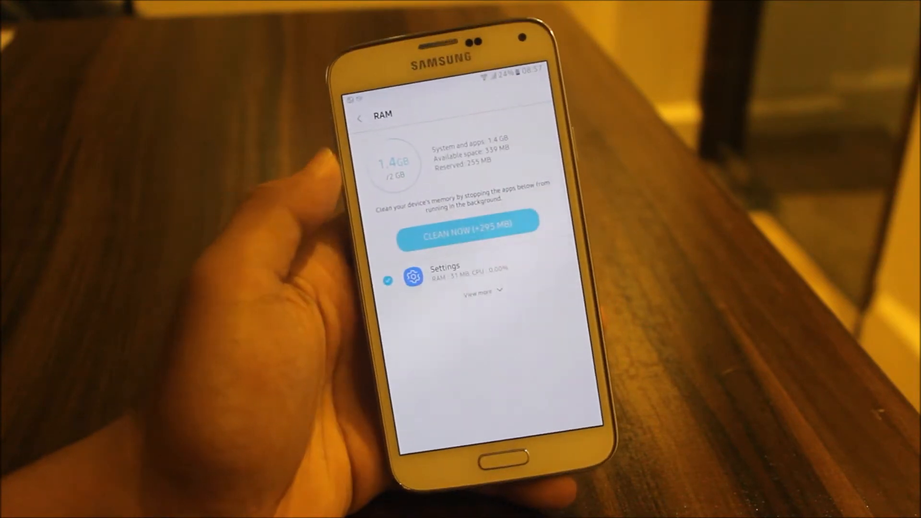
pyautogui.click(481, 289)
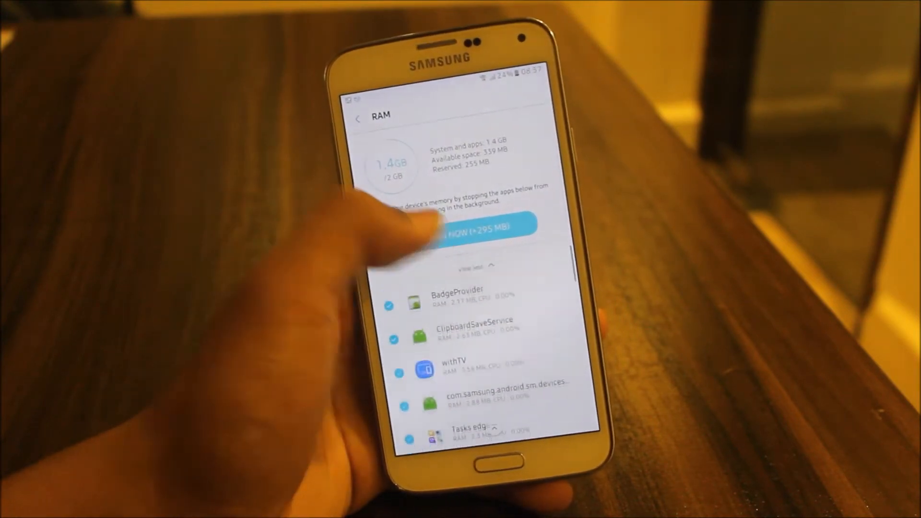
pyautogui.click(476, 227)
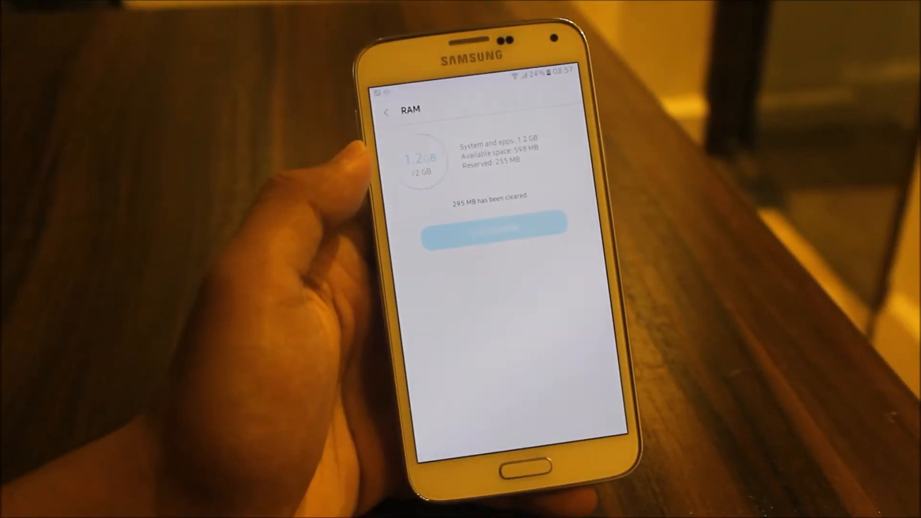
pyautogui.click(387, 112)
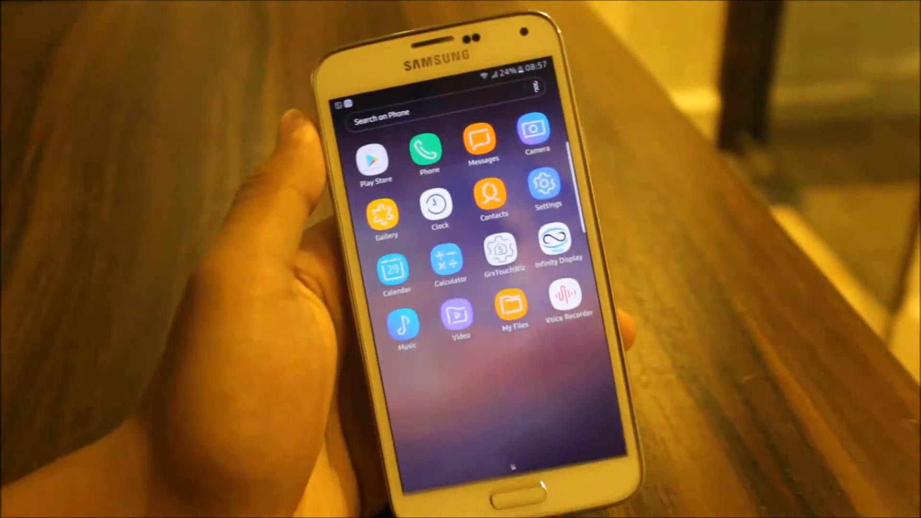
# Step: Reboot the phone into TWRP recovery to reach its main menu
pyautogui.click(553, 243)
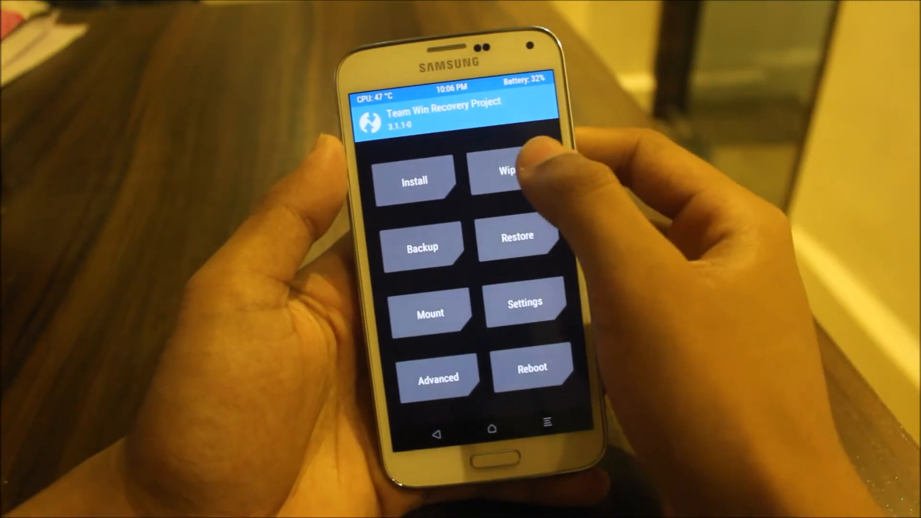
# Step: Wipe system, data and cache in TWRP, then select KryptonOS V3.zip to install
pyautogui.click(422, 247)
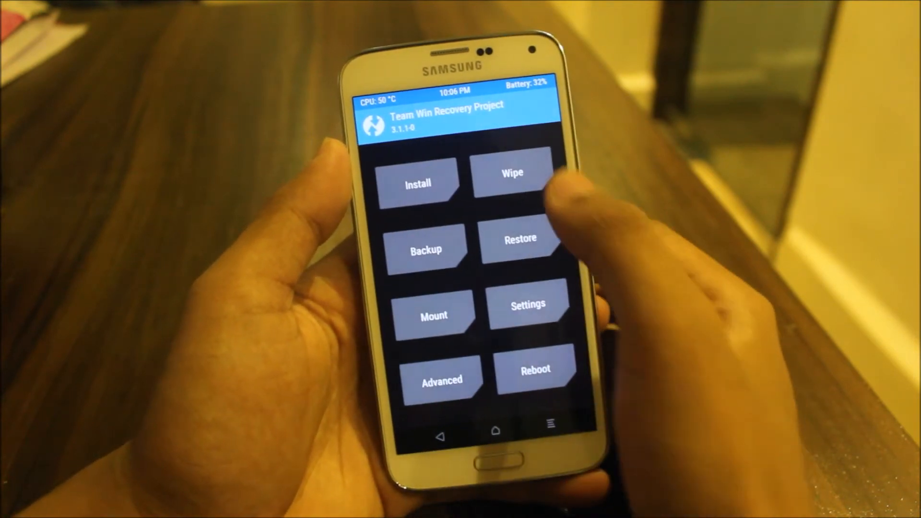
pyautogui.click(512, 183)
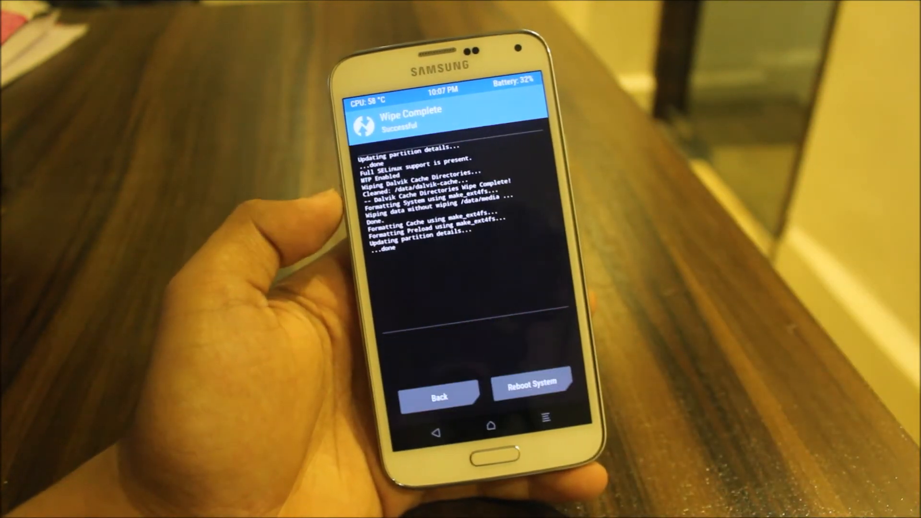
pyautogui.click(440, 397)
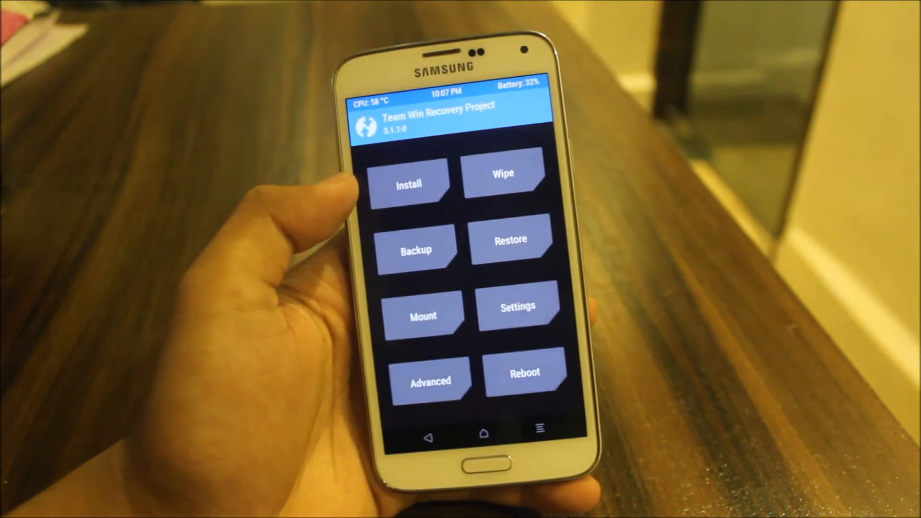
pyautogui.click(408, 184)
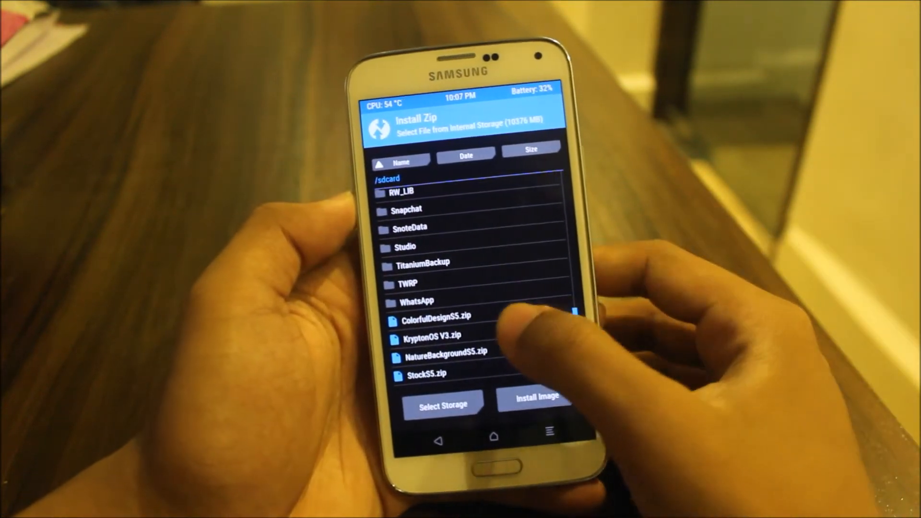
pyautogui.click(439, 340)
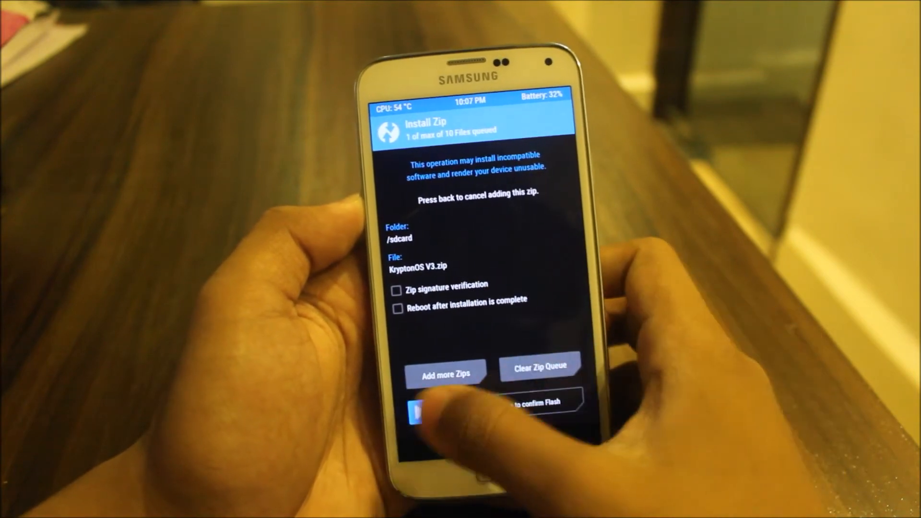